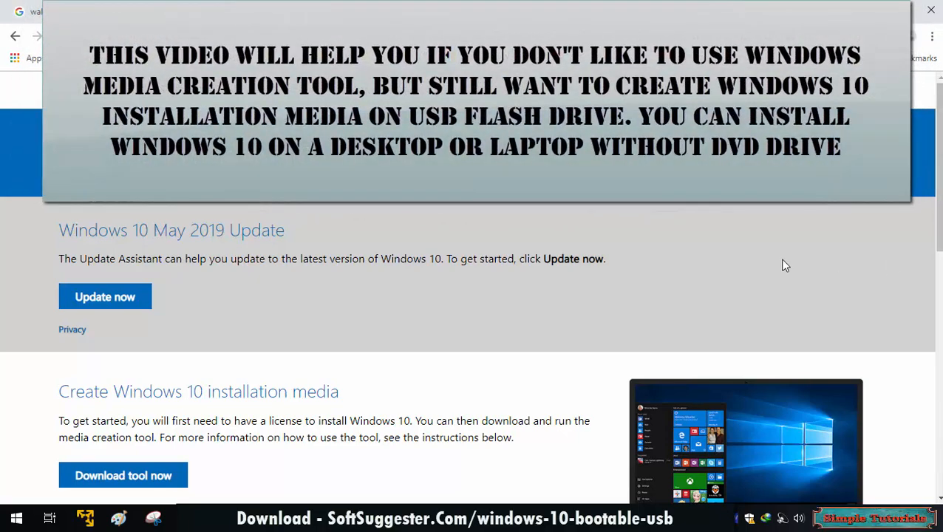
# Step: Choose Windows 10, the Home/Pro edition in English, and dismiss the File Download prompt
pyautogui.scroll(-3)
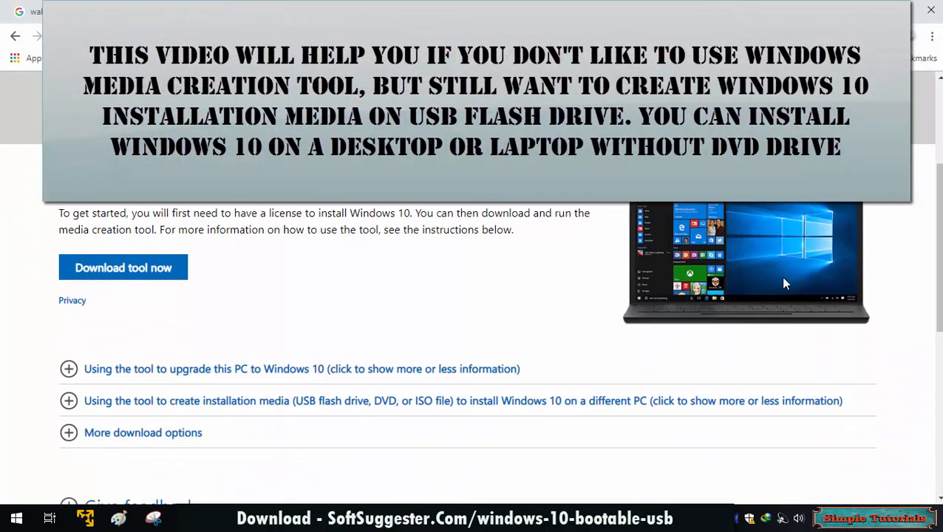
pyautogui.moveTo(827, 305)
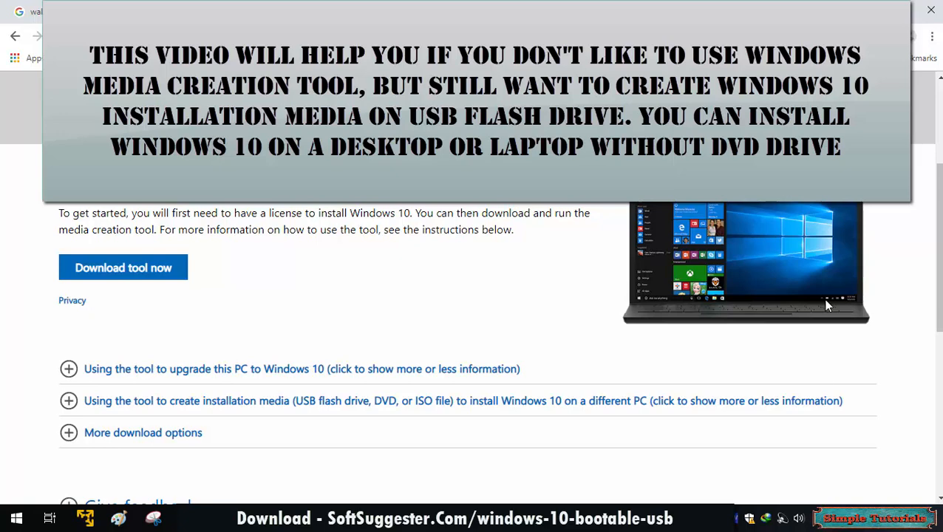
pyautogui.scroll(-3)
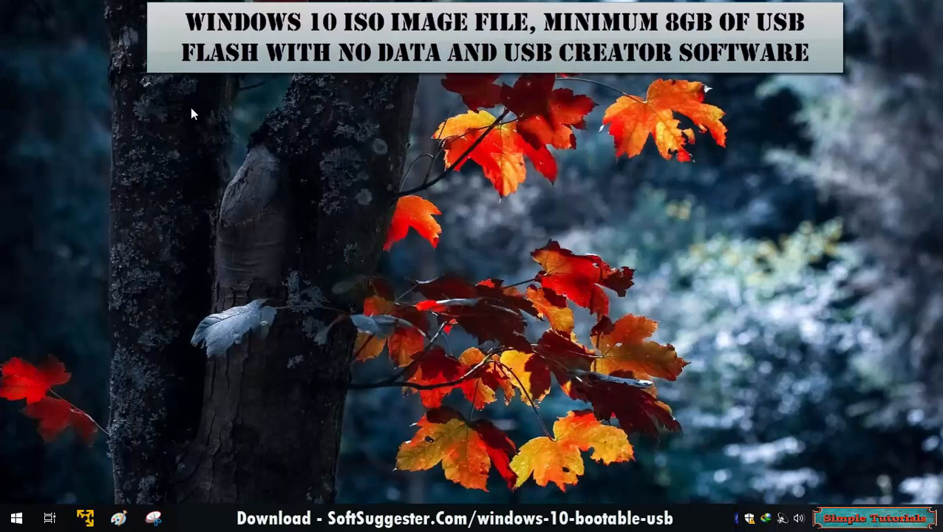
pyautogui.moveTo(736, 270)
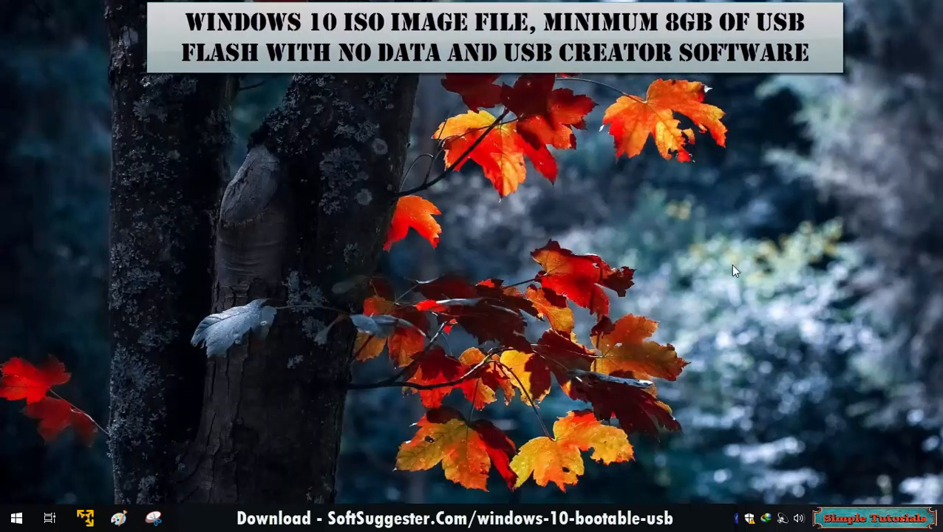
pyautogui.moveTo(701, 331)
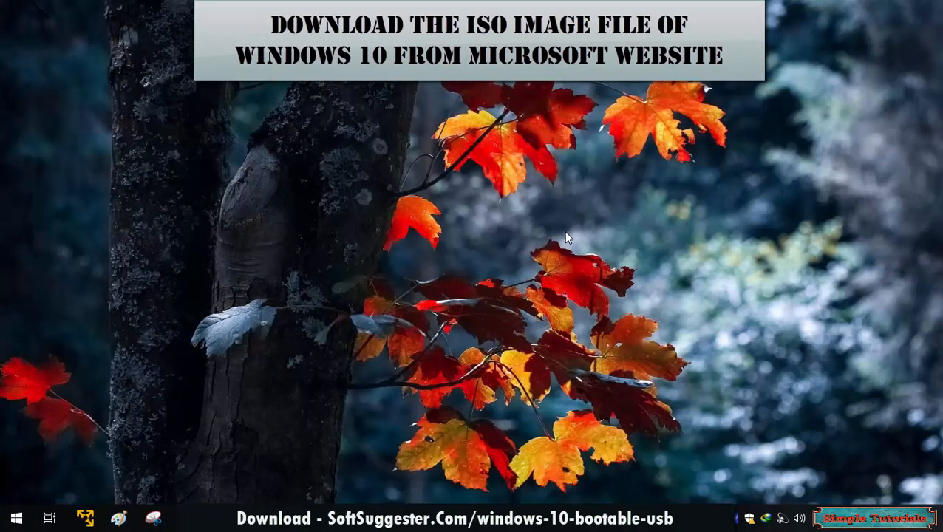
pyautogui.moveTo(827, 445)
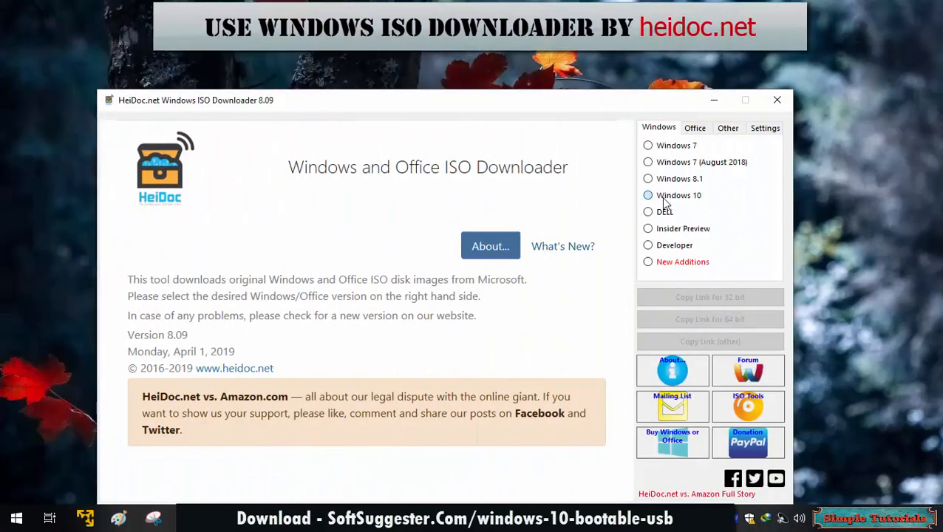
pyautogui.click(647, 196)
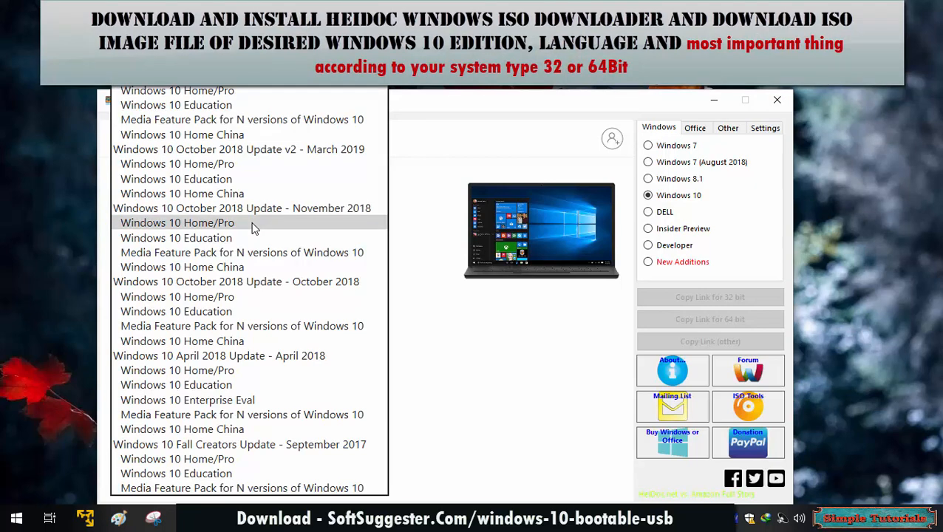
pyautogui.click(178, 222)
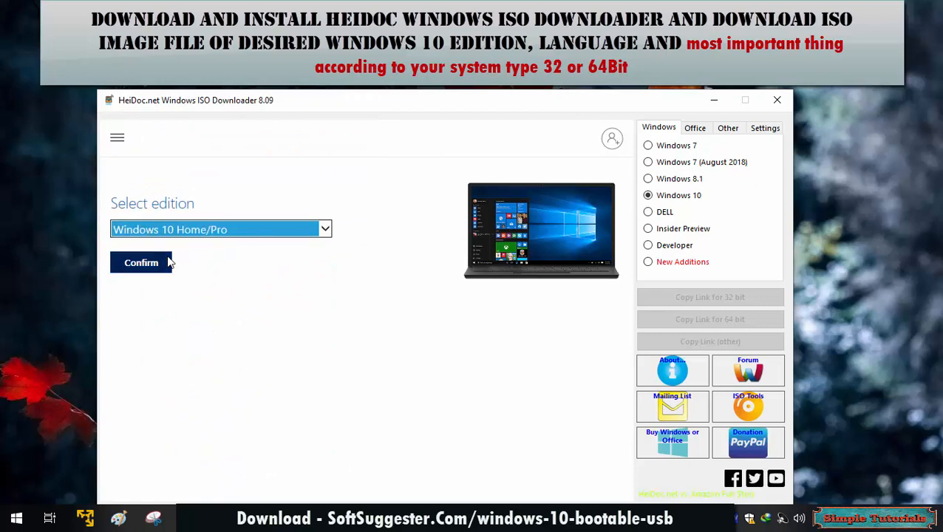
pyautogui.click(140, 263)
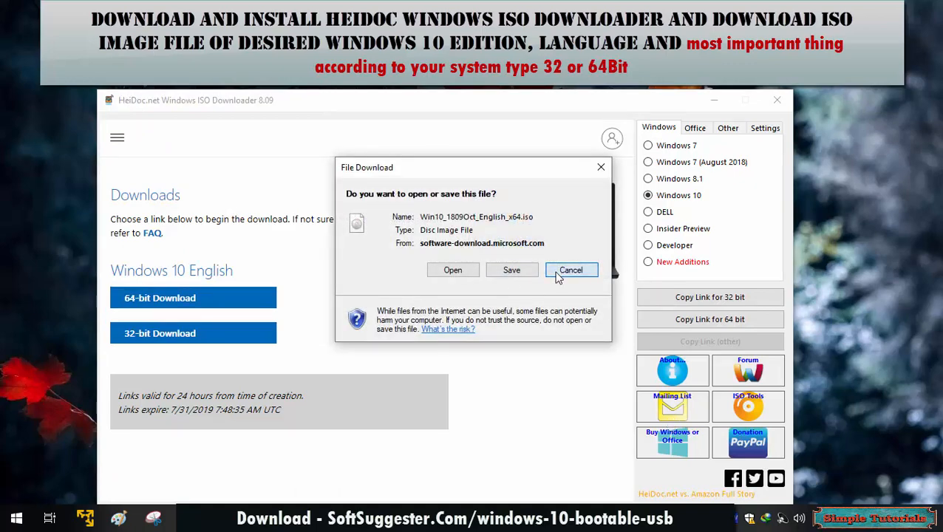
pyautogui.click(570, 269)
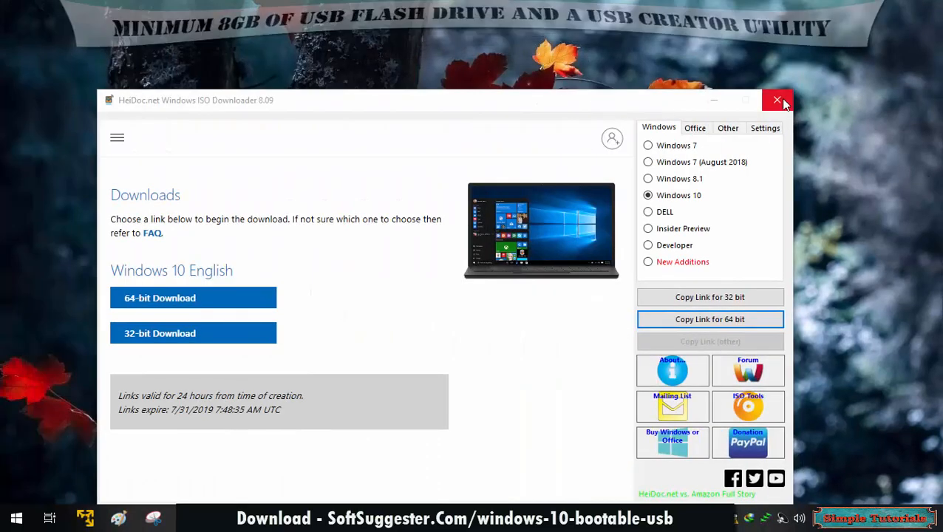
# Step: Close the HeiDoc.net Windows ISO Downloader window
pyautogui.click(777, 100)
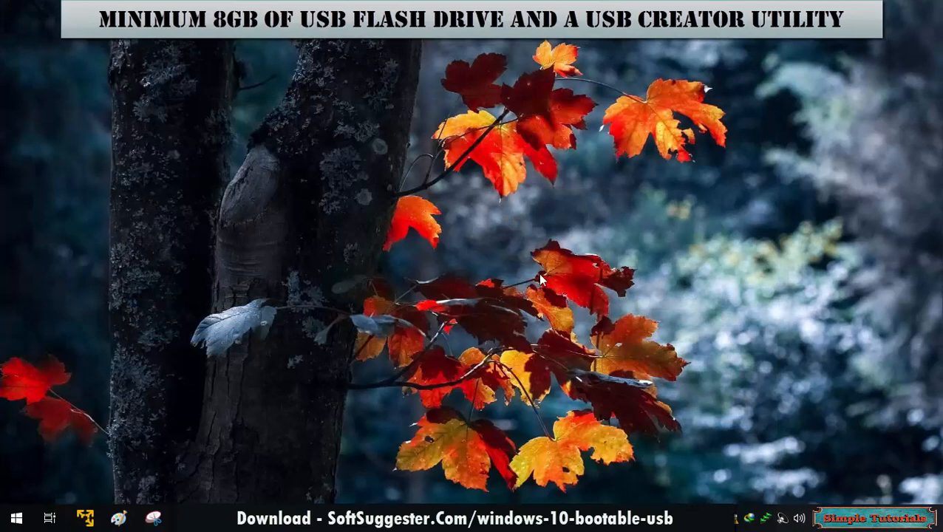
pyautogui.moveTo(248, 101)
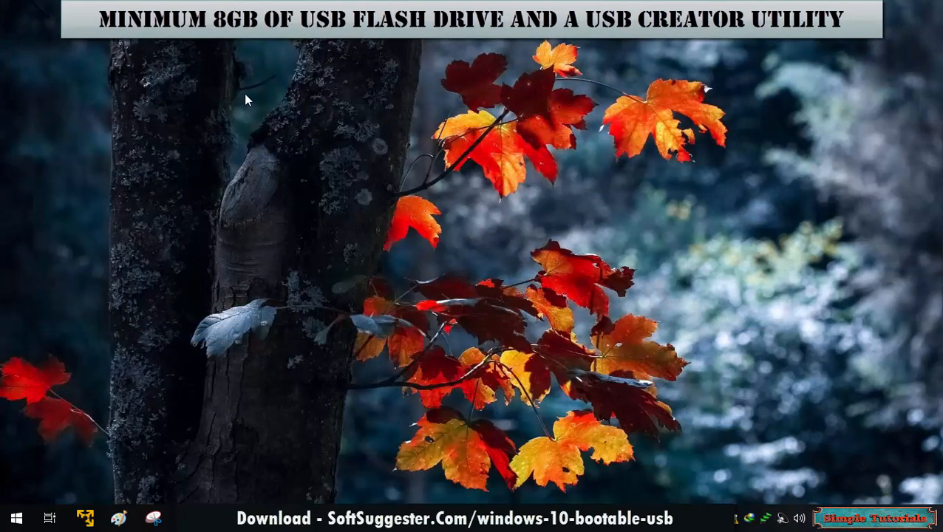
pyautogui.moveTo(215, 393)
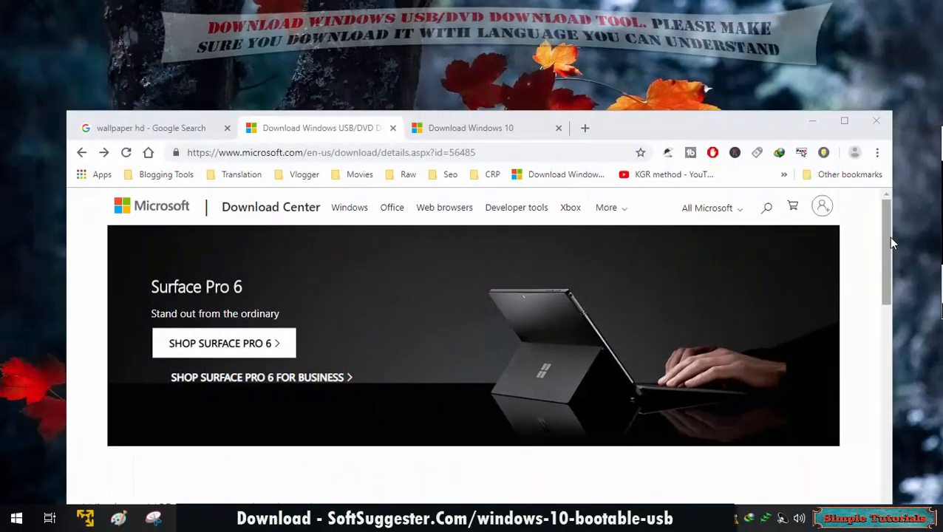
# Step: Request download of Windows7-USB-DVD-Download-Tool-Installer-en-US.exe from the Download Center
pyautogui.scroll(-3)
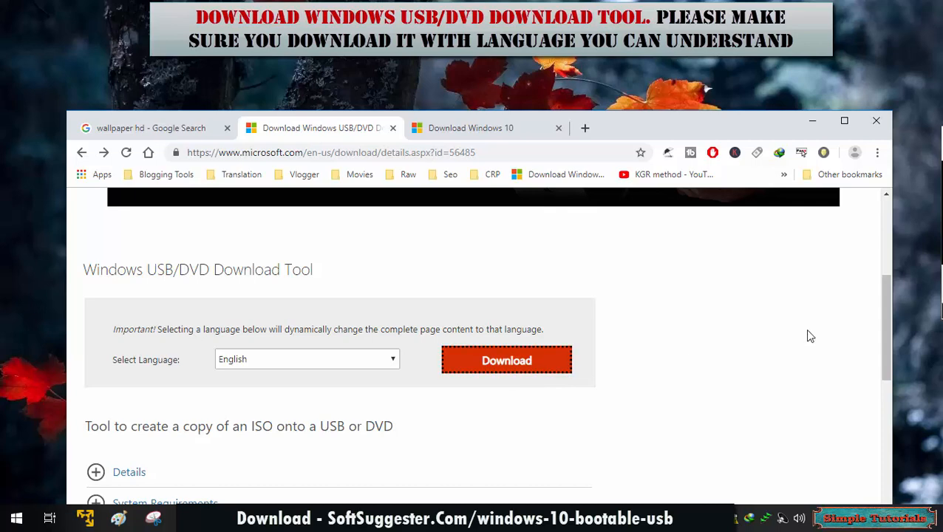
pyautogui.click(506, 361)
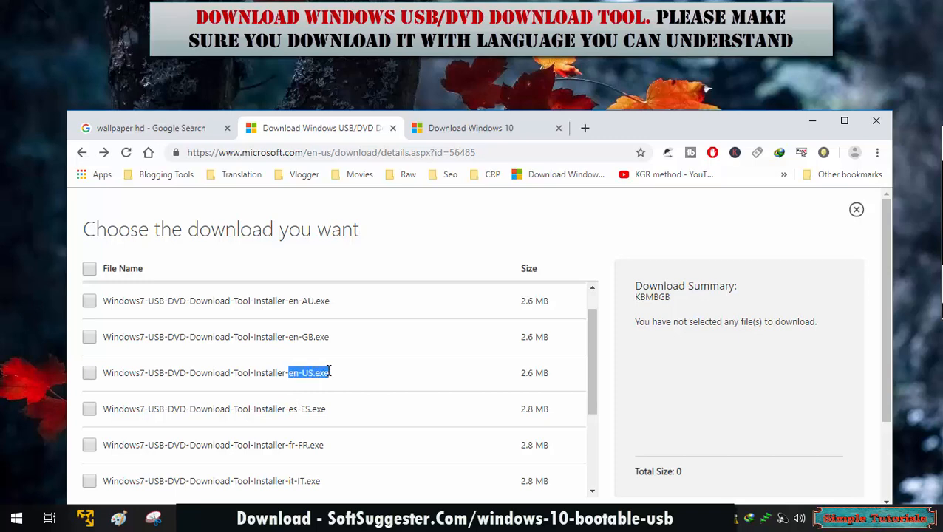
pyautogui.click(89, 373)
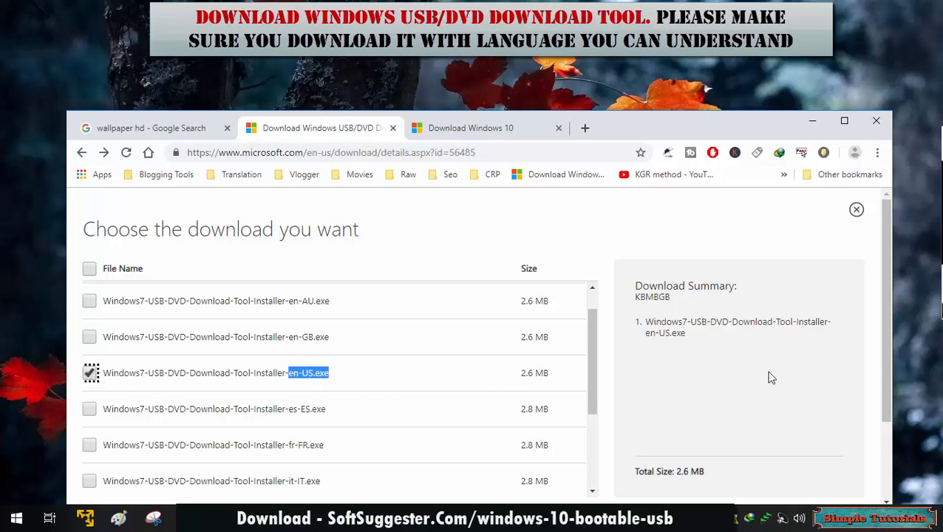
pyautogui.scroll(-3)
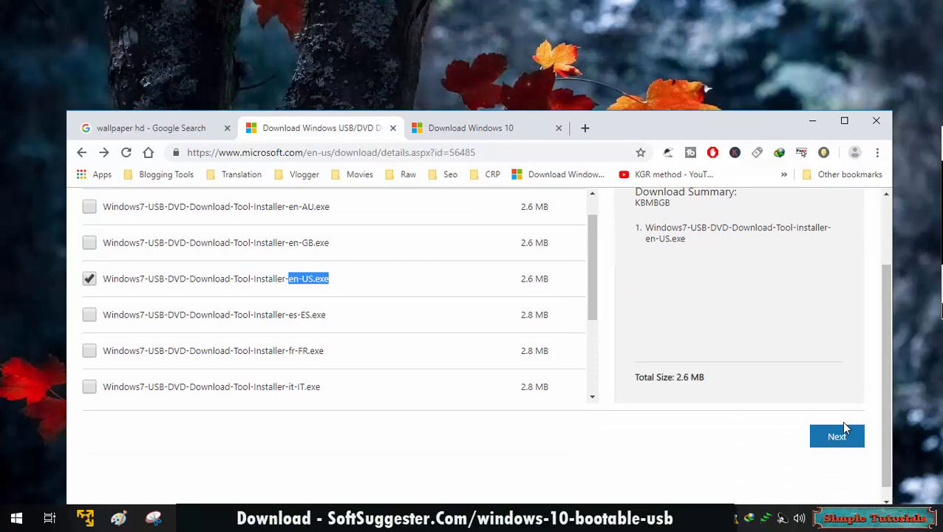
pyautogui.click(837, 436)
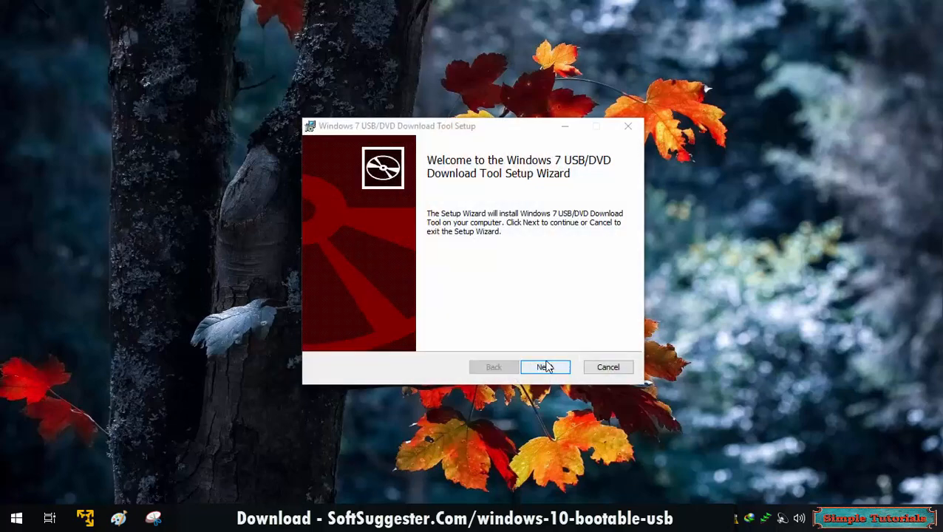
# Step: Run the setup wizard to install the Windows 7 USB/DVD Download Tool
pyautogui.click(545, 366)
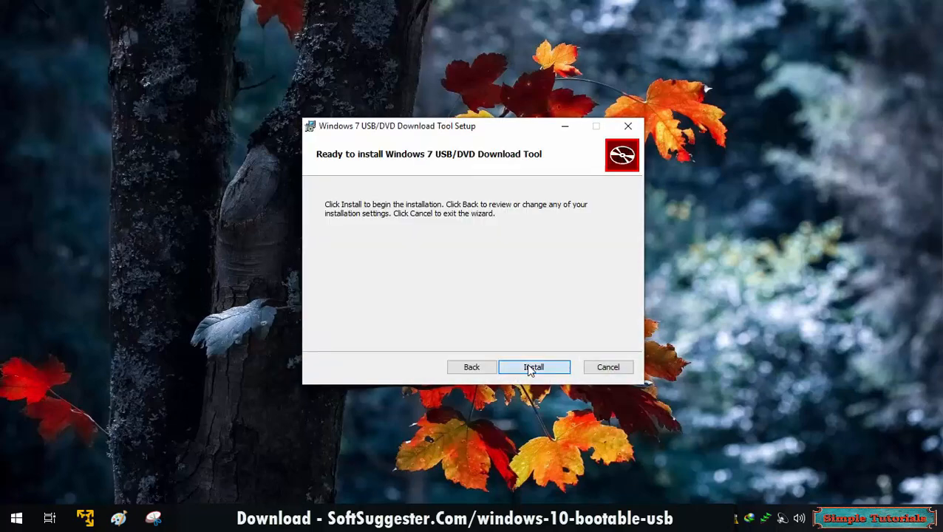
pyautogui.click(534, 367)
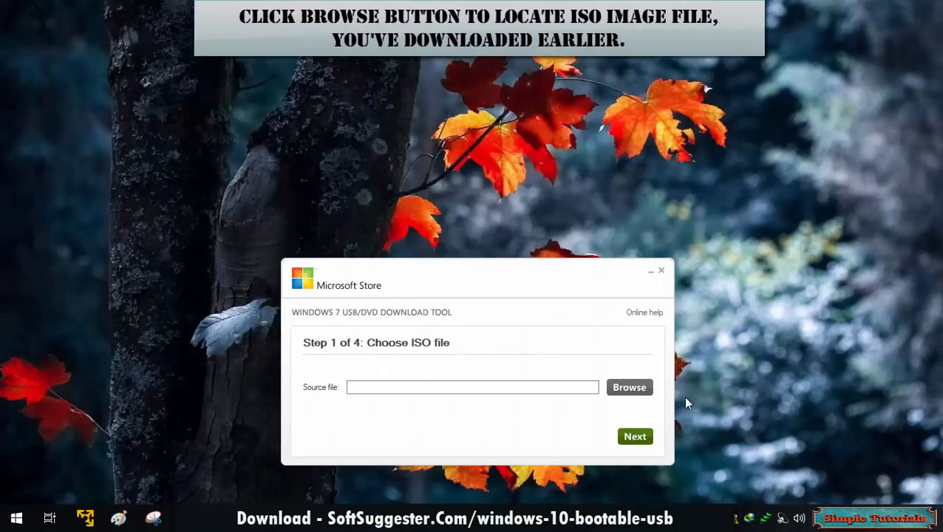
# Step: Browse to the ISO Images folder and set Win10_1607_English_x64.iso as the source file
pyautogui.click(628, 387)
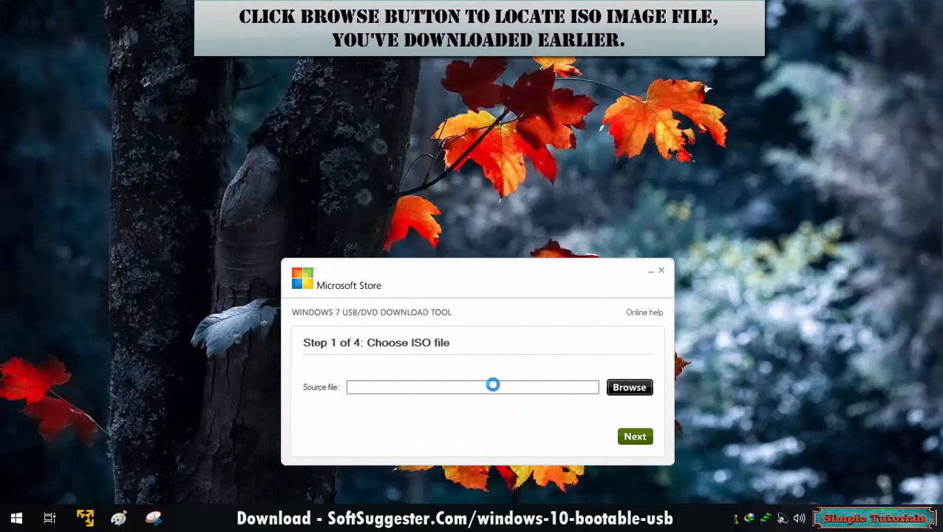
pyautogui.click(628, 388)
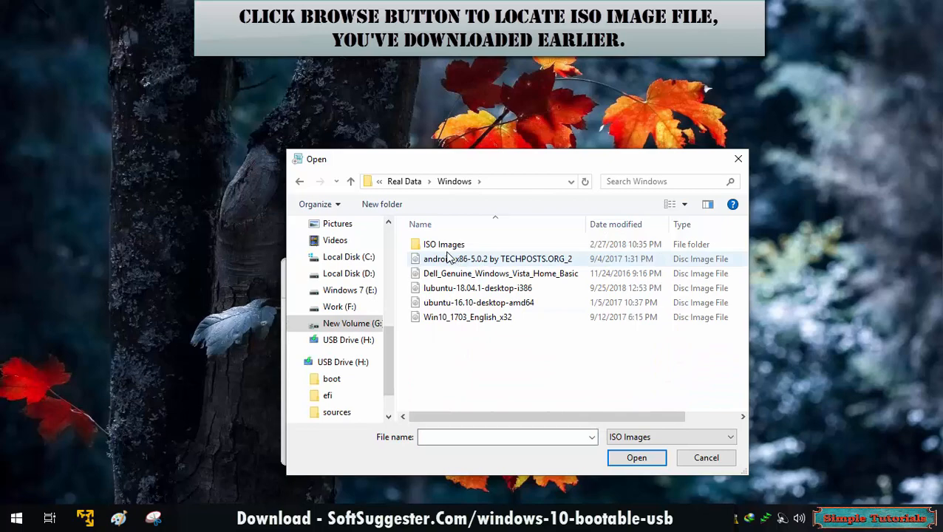
pyautogui.doubleClick(443, 244)
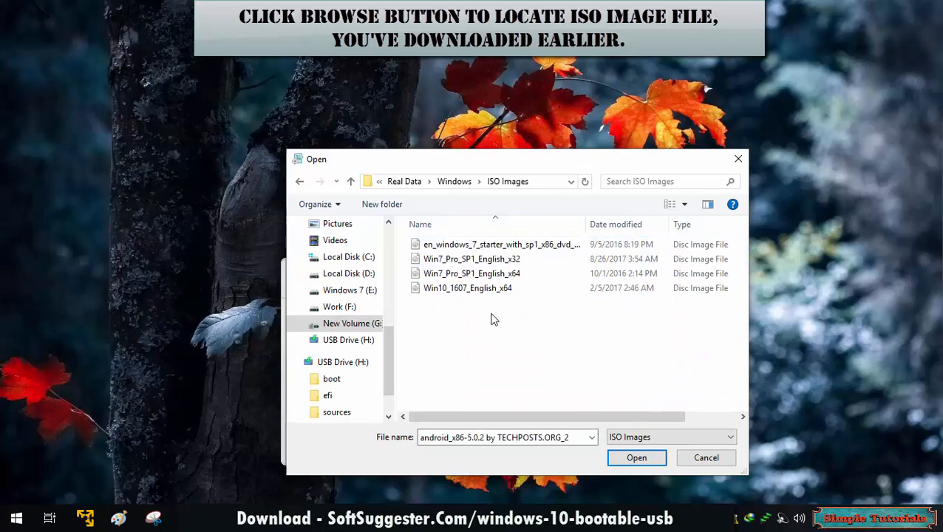
pyautogui.click(637, 458)
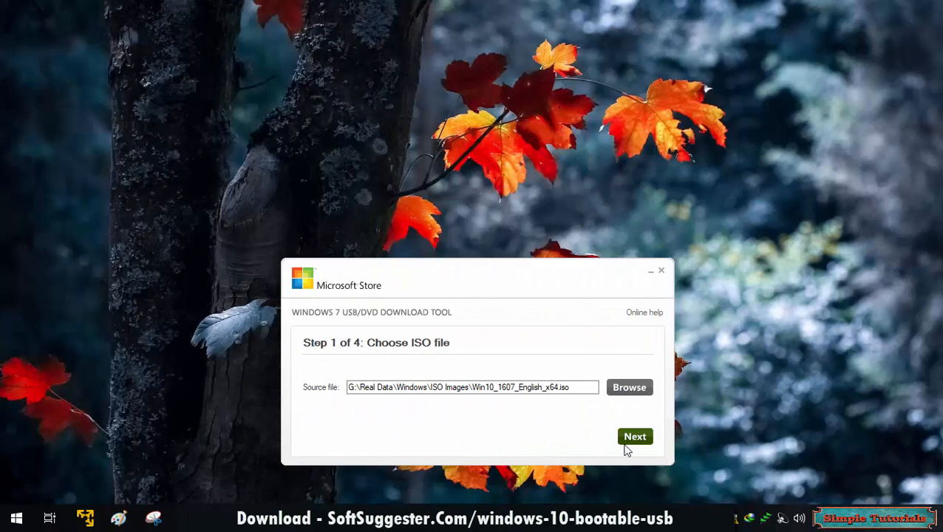
# Step: Choose USB device as media, target H:\ (Removable Disk), and begin copying
pyautogui.click(634, 436)
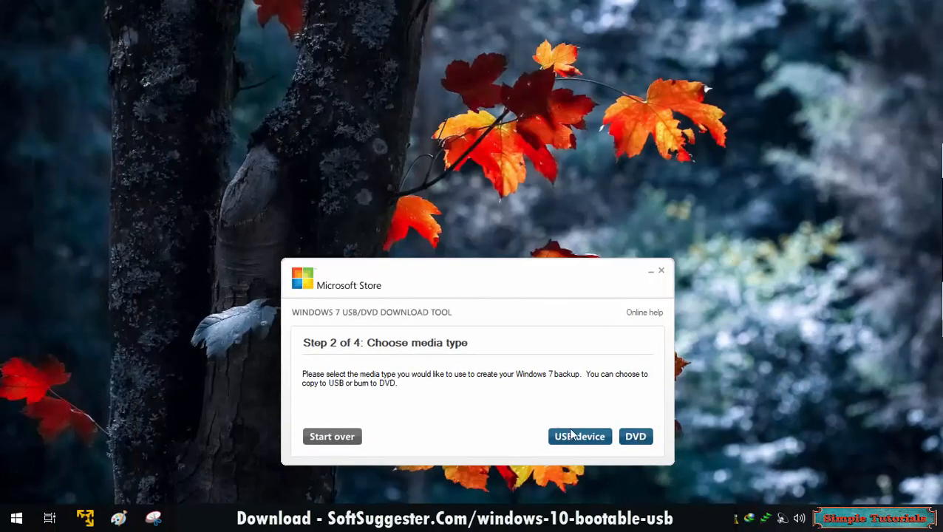
pyautogui.click(580, 436)
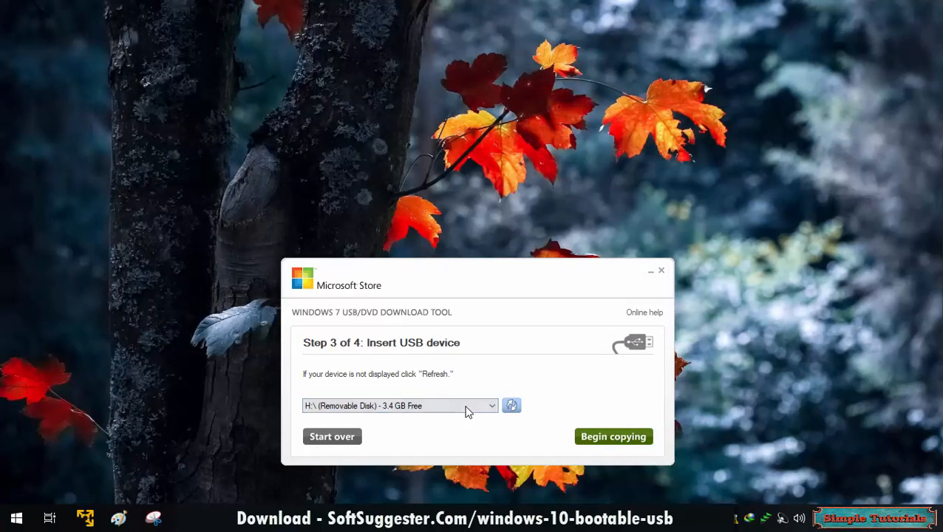
pyautogui.click(399, 405)
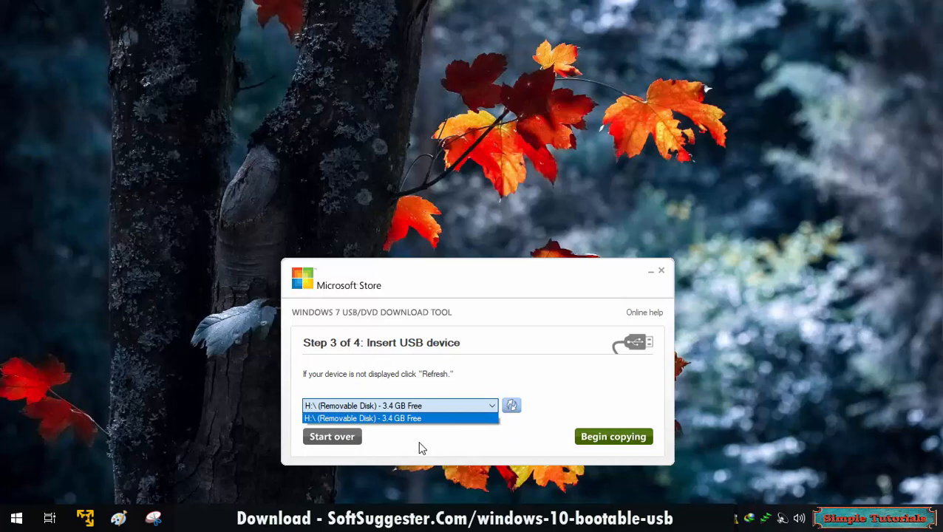
pyautogui.click(399, 405)
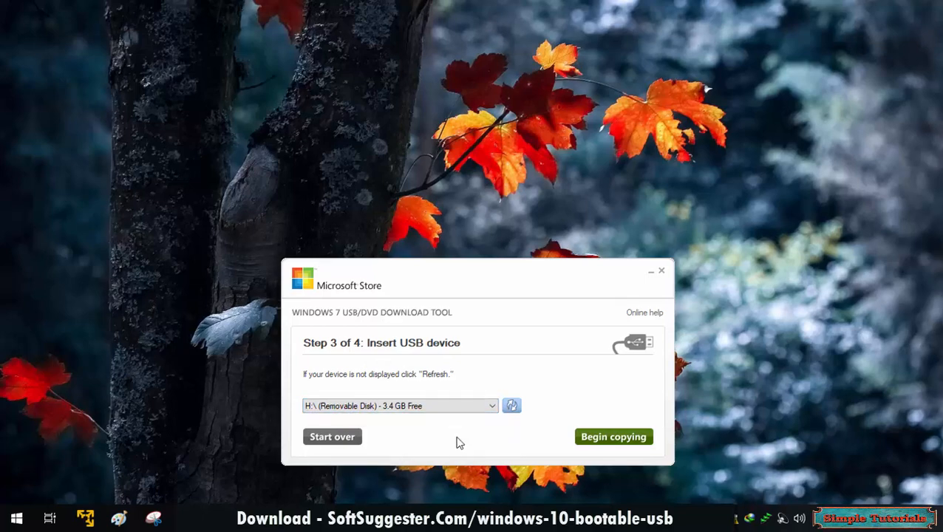
pyautogui.moveTo(673, 394)
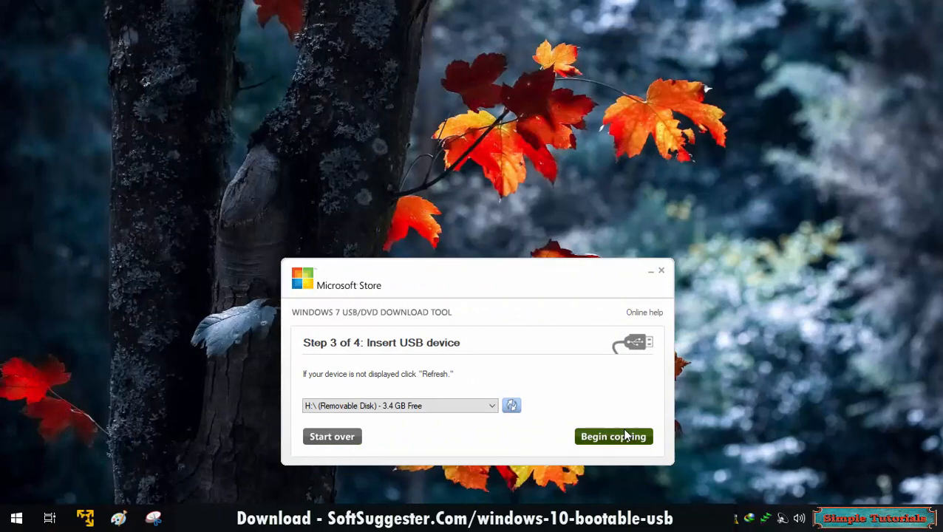
pyautogui.click(612, 436)
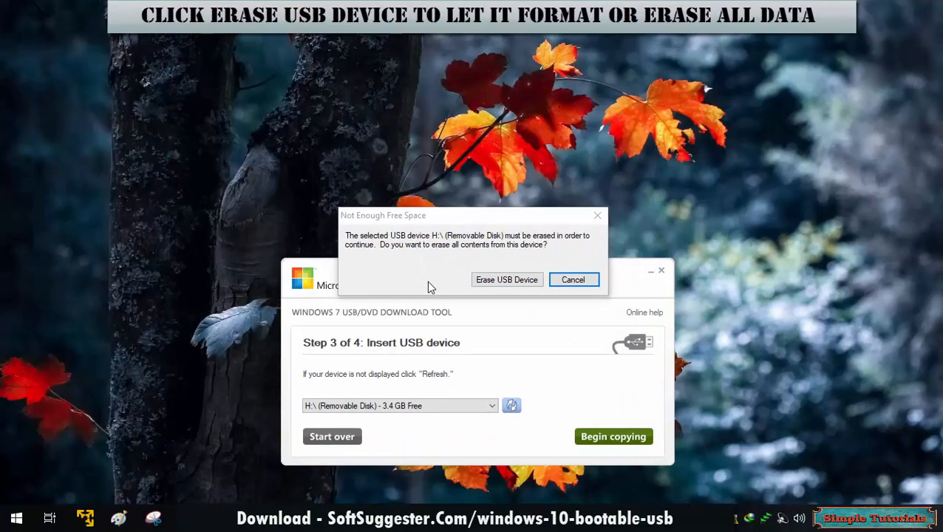
pyautogui.moveTo(505, 283)
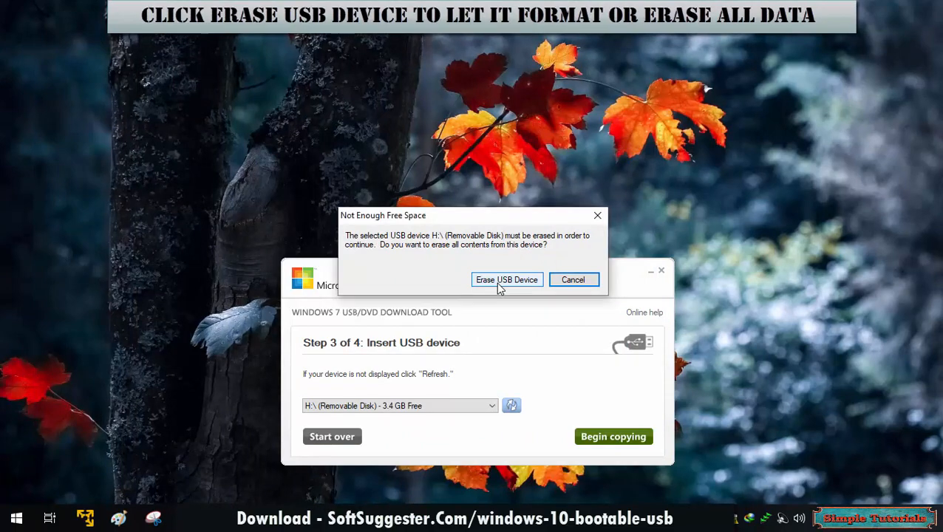
# Step: Approve erasing all contents of USB drive H: so copying proceeds
pyautogui.click(505, 279)
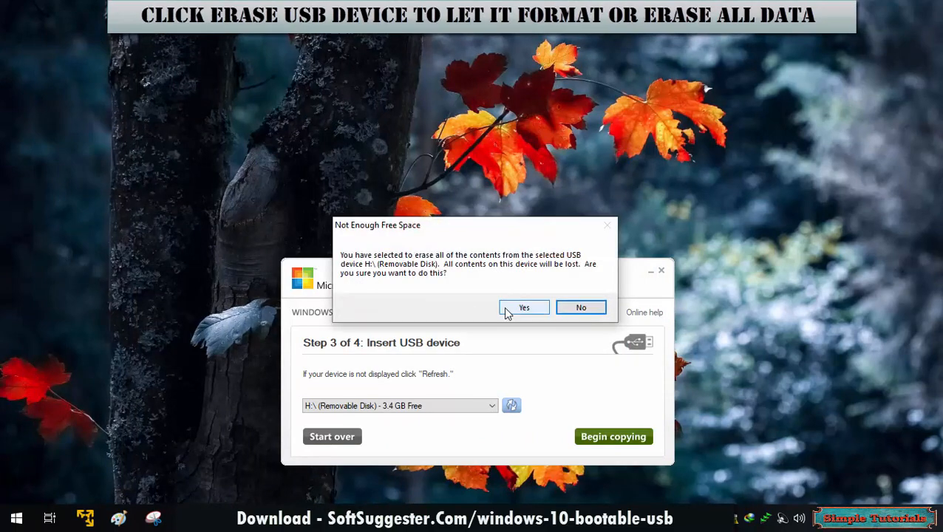
pyautogui.moveTo(607, 248)
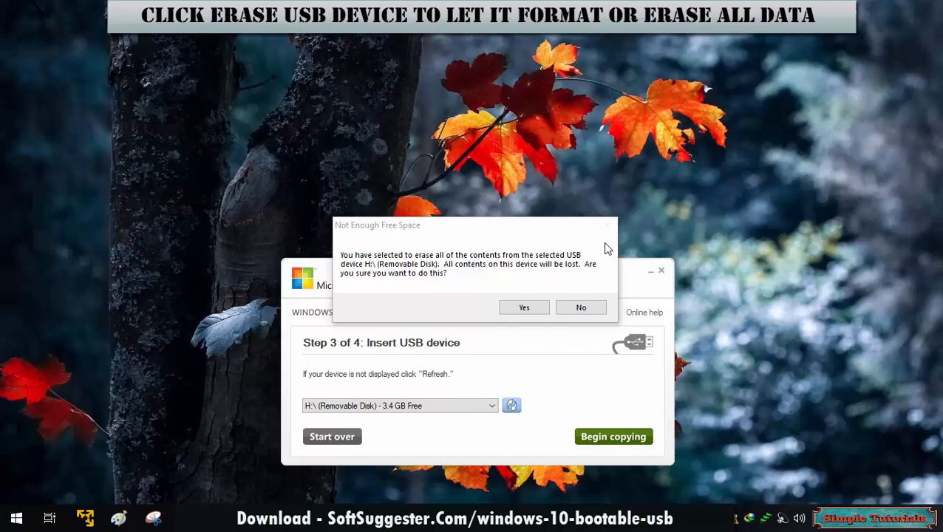
pyautogui.click(523, 308)
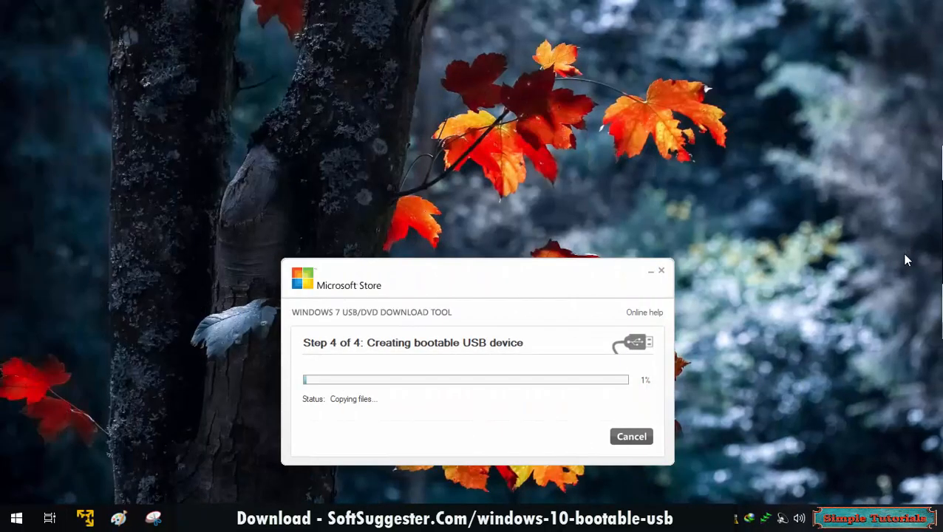
pyautogui.moveTo(454, 405)
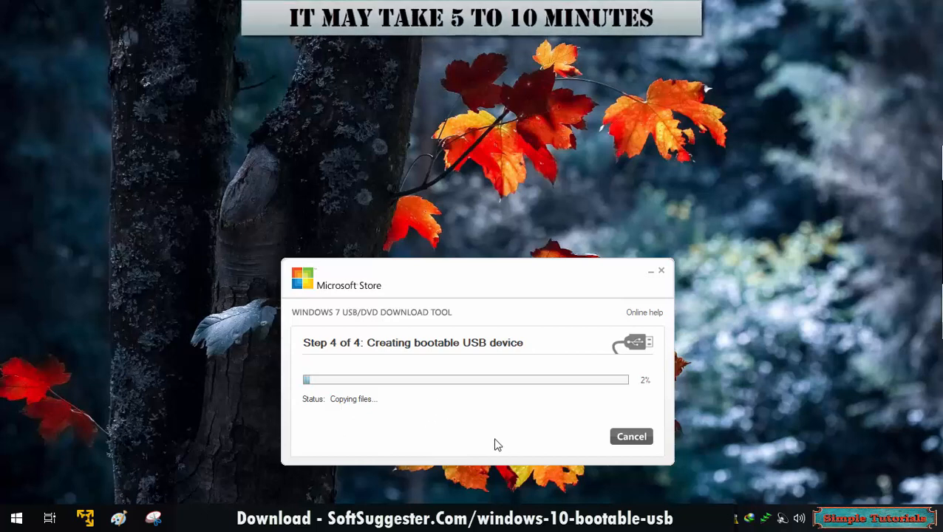
pyautogui.moveTo(497, 446)
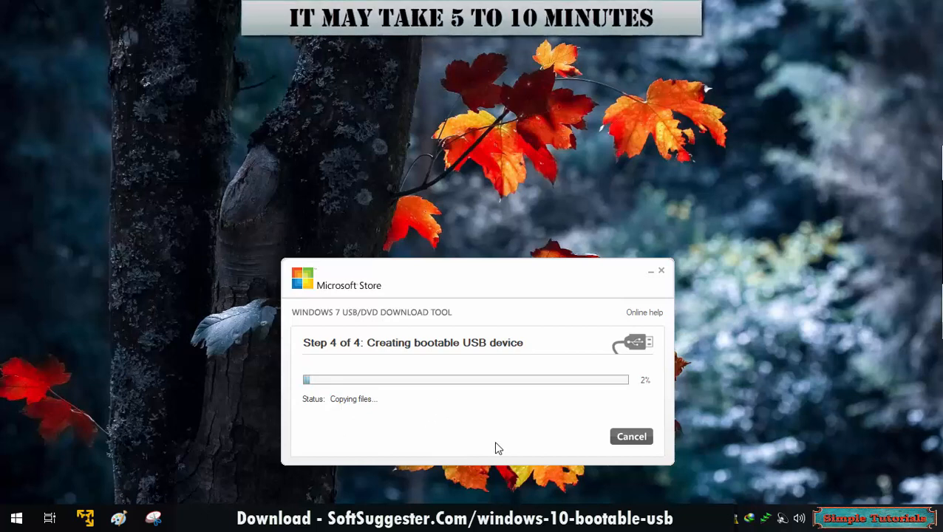
pyautogui.moveTo(498, 452)
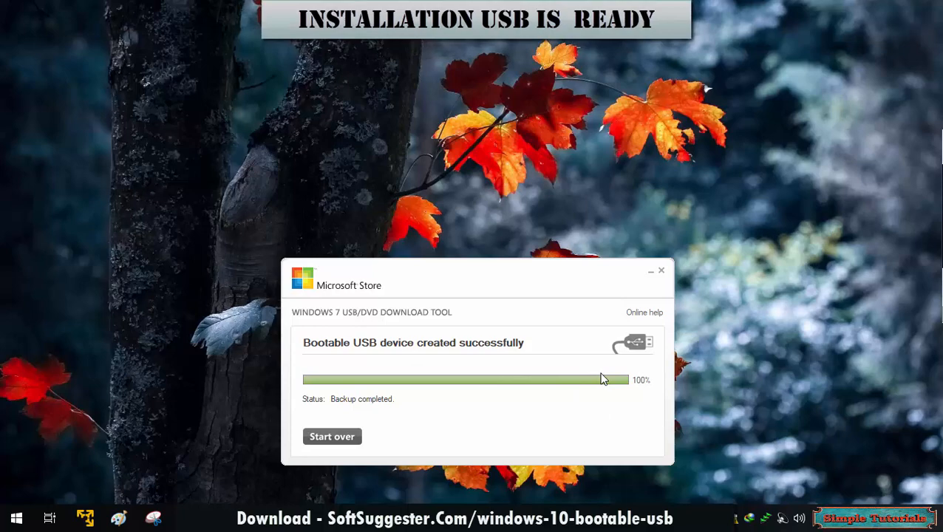
pyautogui.moveTo(741, 279)
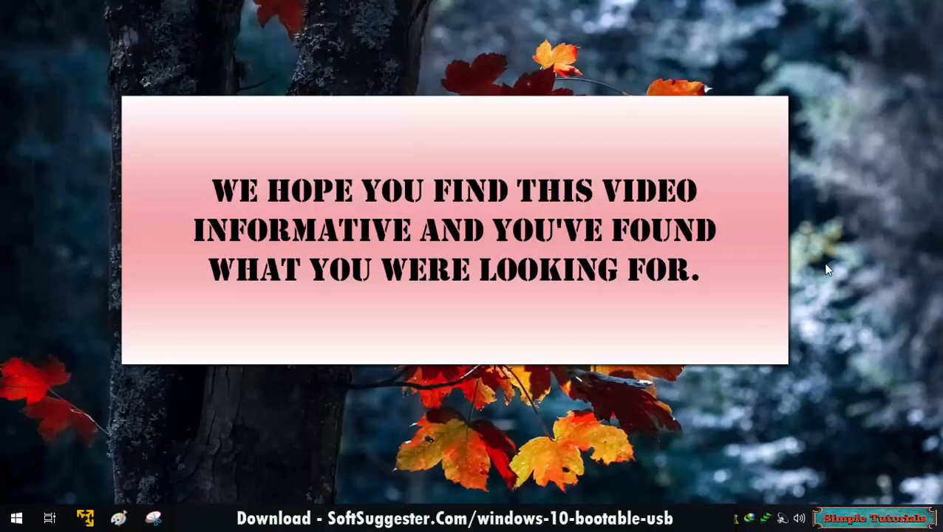
pyautogui.moveTo(821, 320)
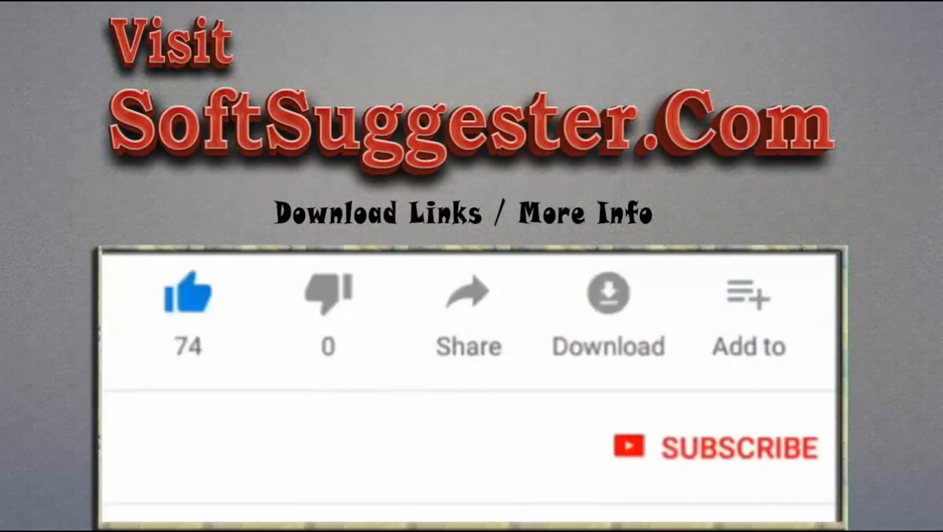
pyautogui.click(186, 294)
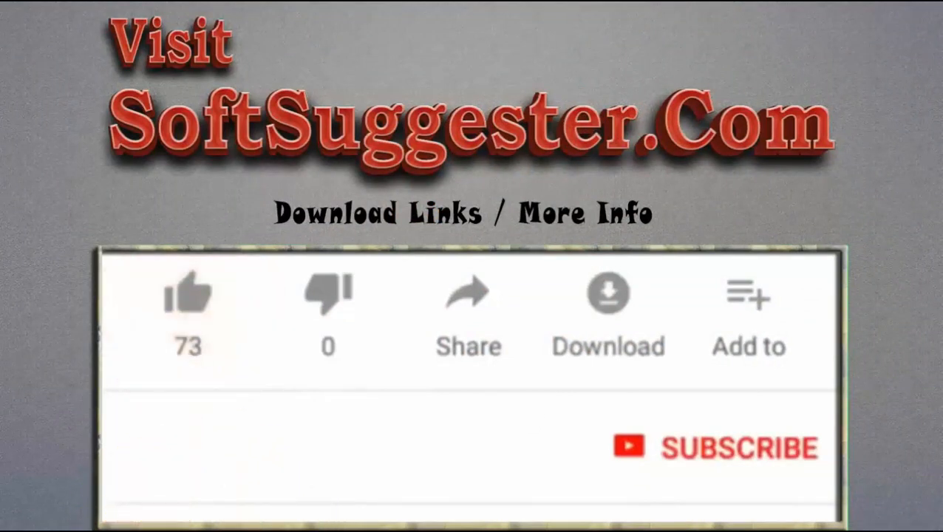
pyautogui.click(188, 296)
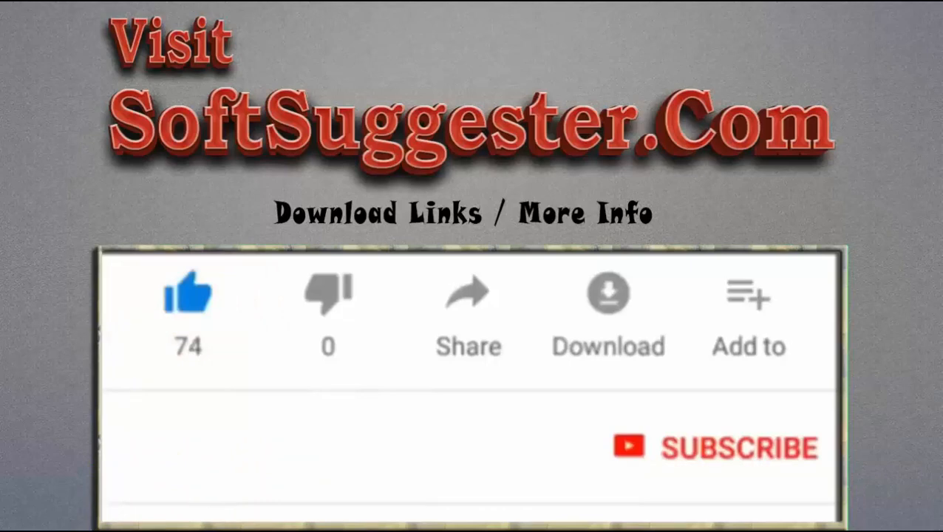
pyautogui.click(712, 446)
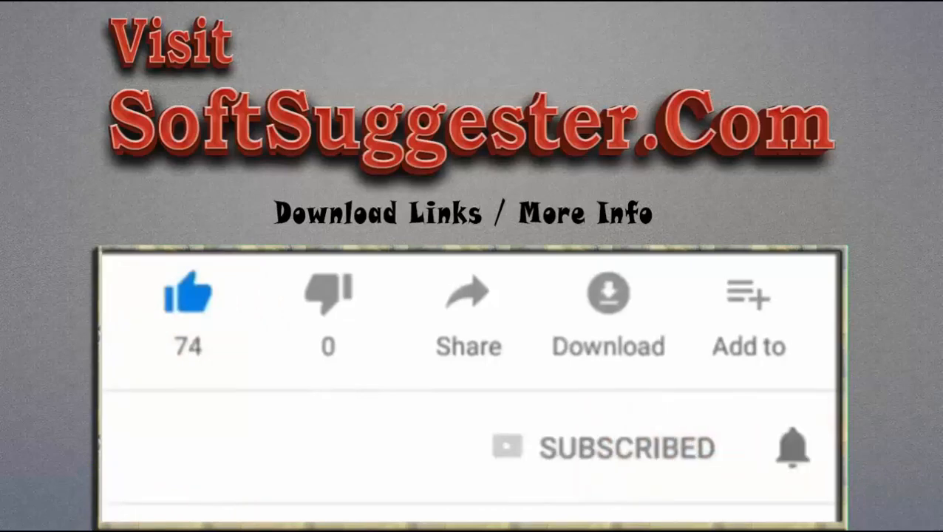